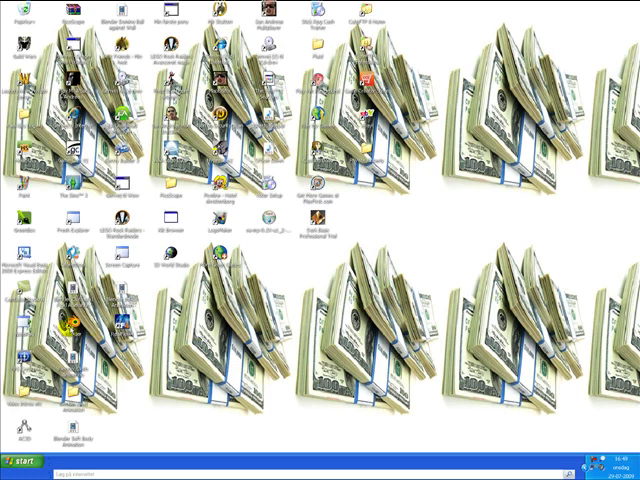
Open Documents maximized and launch the .blend scene file from it
{"action": "left_click", "coordinate": [22, 464]}
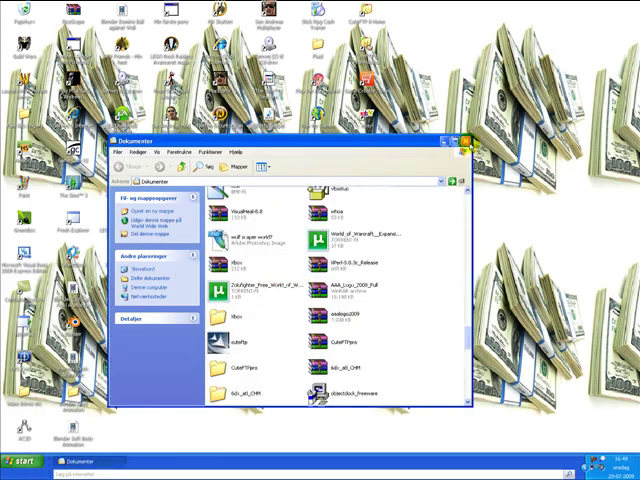
{"action": "left_click", "coordinate": [458, 138]}
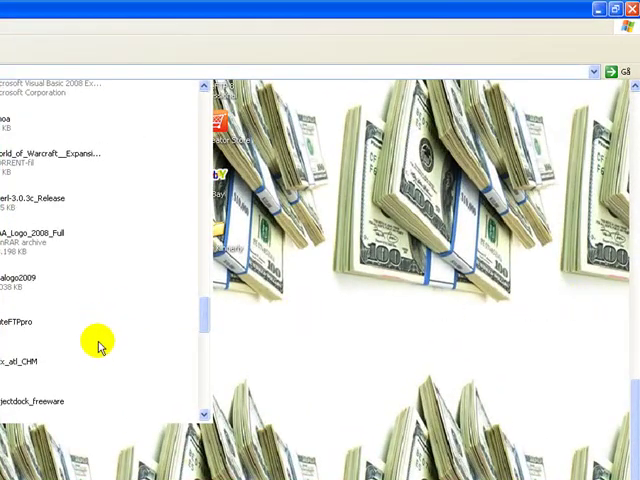
{"action": "mouse_move", "coordinate": [104, 344]}
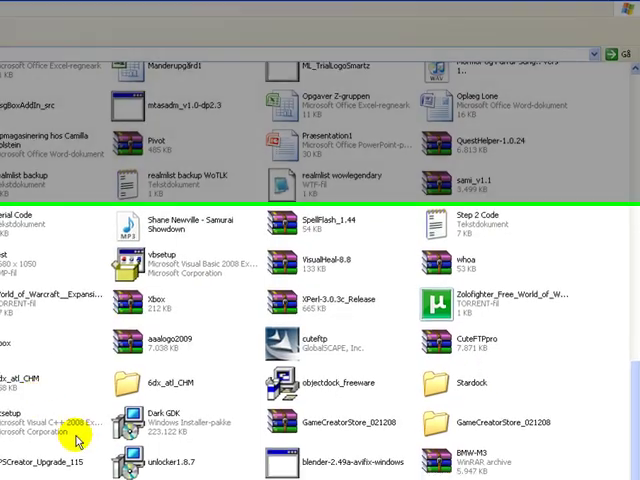
{"action": "scroll", "scroll_direction": "down", "scroll_amount": 3}
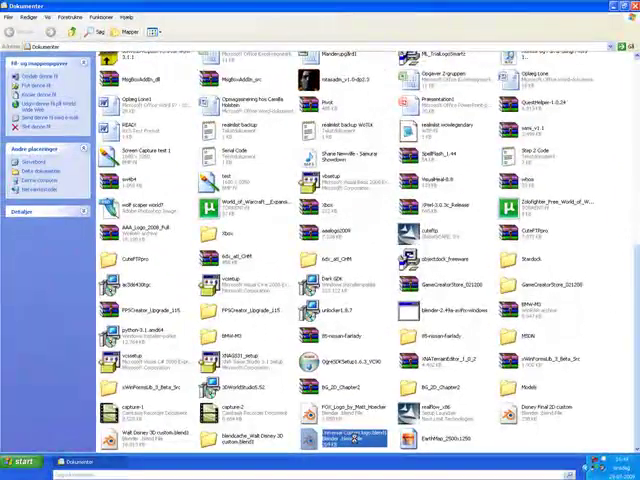
{"action": "double_click", "coordinate": [344, 436]}
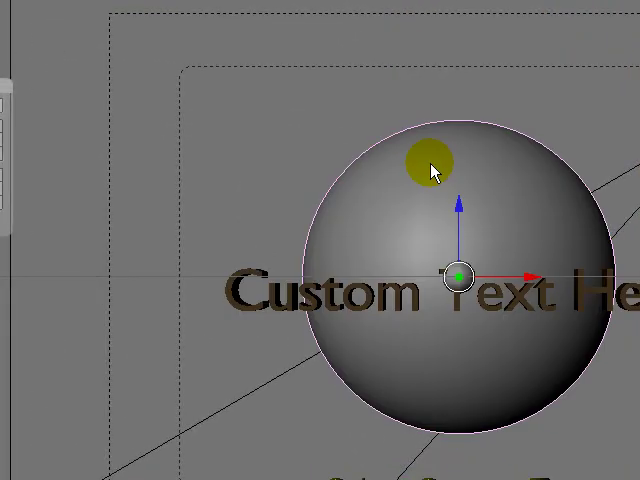
Show the Image texture panel whose file path points to EarthMap_2500x1250.jpg
{"action": "left_click_drag", "start_coordinate": [430, 168], "coordinate": [428, 258]}
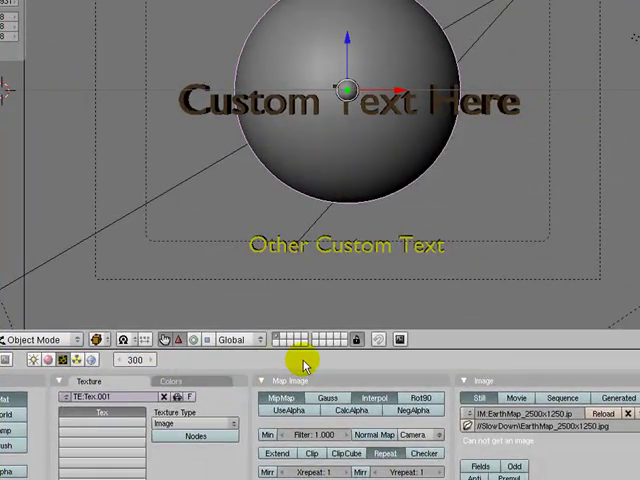
{"action": "left_click", "coordinate": [516, 398]}
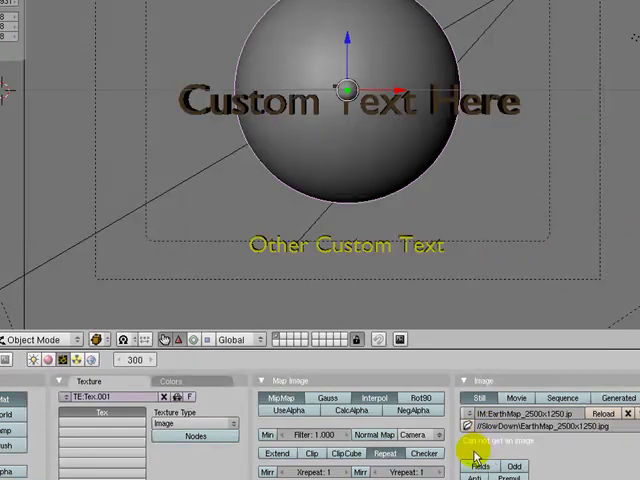
{"action": "mouse_move", "coordinate": [564, 444]}
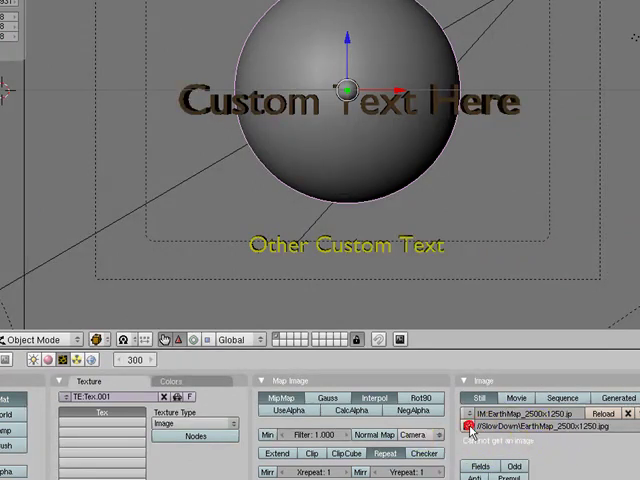
{"action": "left_click", "coordinate": [470, 424]}
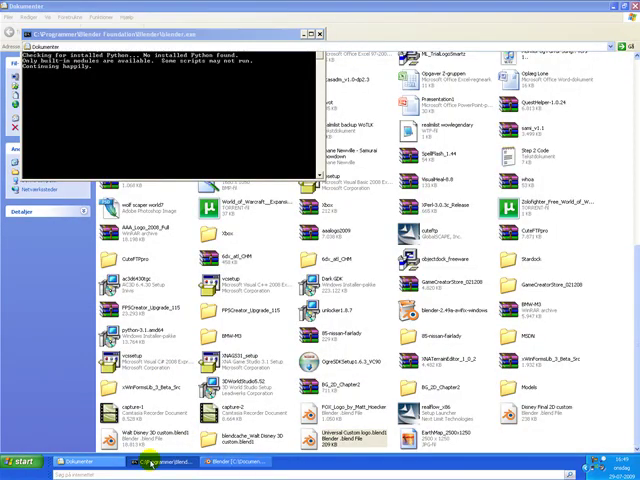
Minimize the Blender console window from the taskbar
{"action": "left_click", "coordinate": [20, 464]}
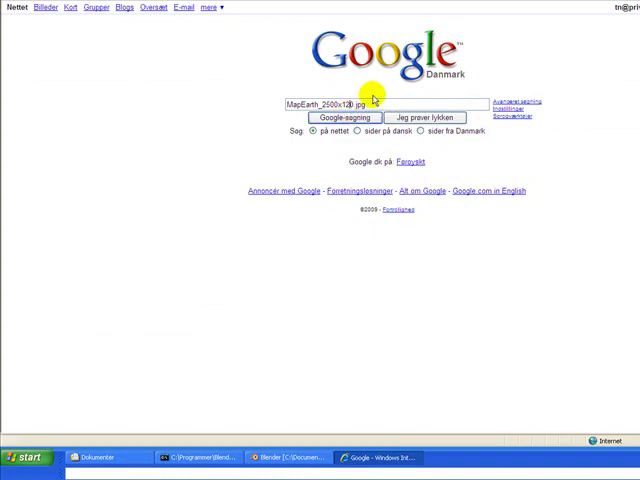
Search MapEarth and the oera.net address, then correct the query to EarthMap_2500x1250.jpg
{"action": "left_click", "coordinate": [344, 118]}
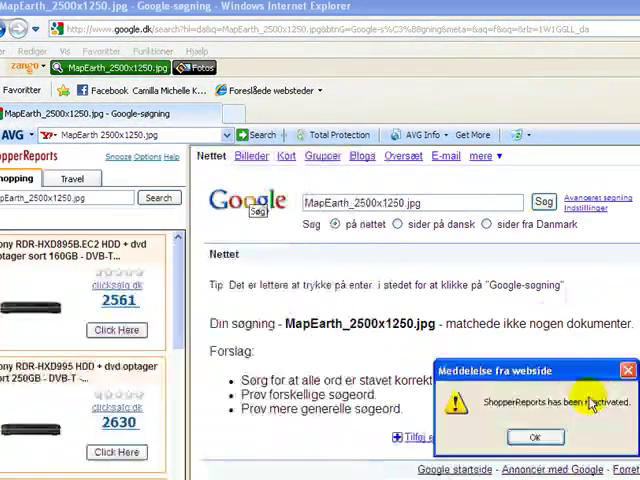
{"action": "left_click", "coordinate": [536, 436]}
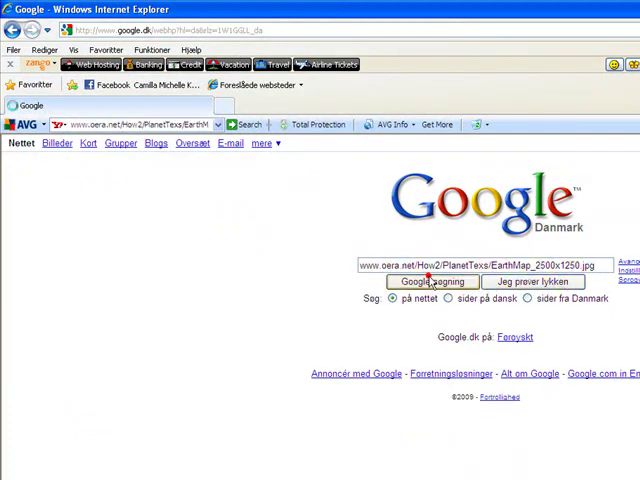
{"action": "left_click", "coordinate": [428, 280]}
{"action": "type", "text": "EarthMap_25"}
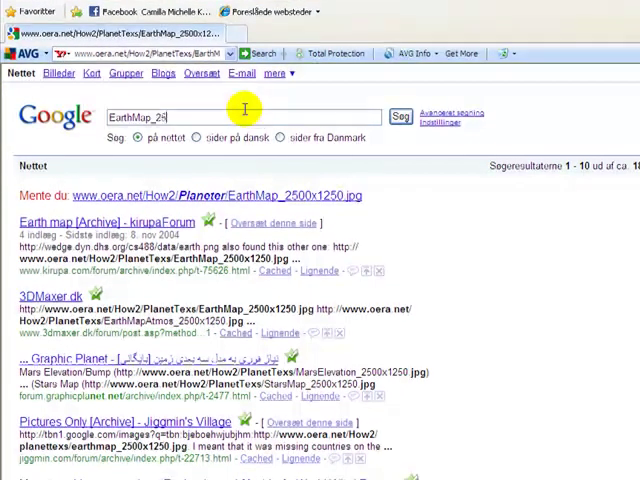
{"action": "type", "text": "00x1250.jpg"}
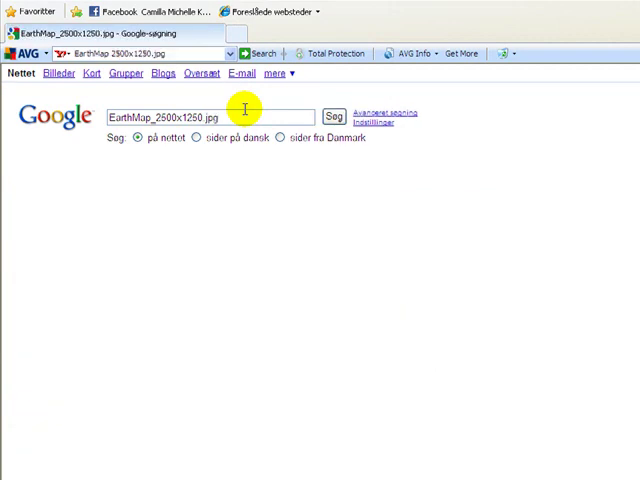
{"action": "left_click", "coordinate": [336, 116]}
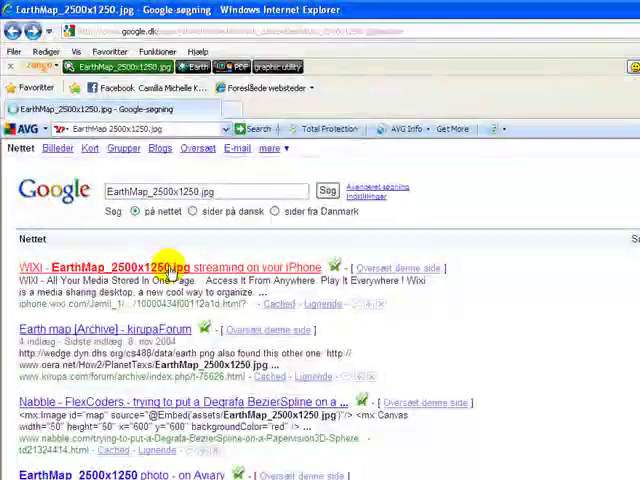
Save the world map image from the Wixi result via Gem billede som..
{"action": "left_click", "coordinate": [160, 264]}
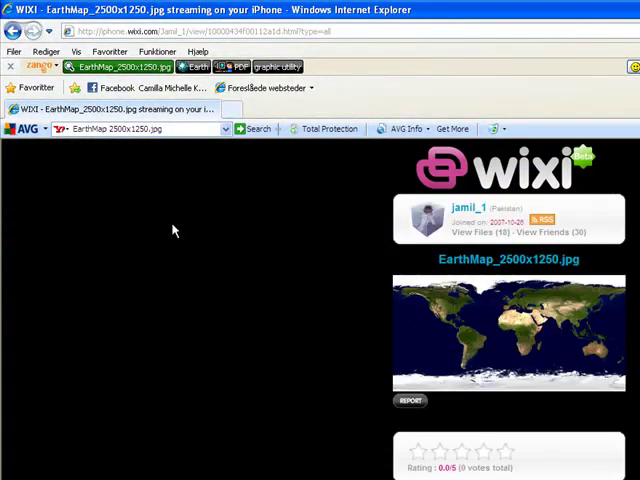
{"action": "right_click", "coordinate": [458, 338]}
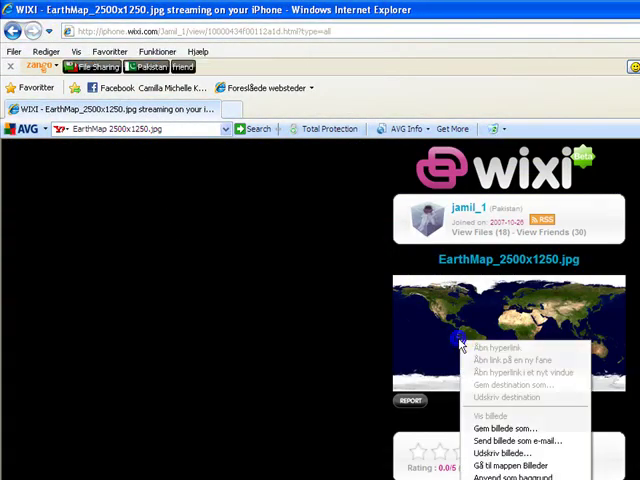
{"action": "left_click", "coordinate": [504, 428]}
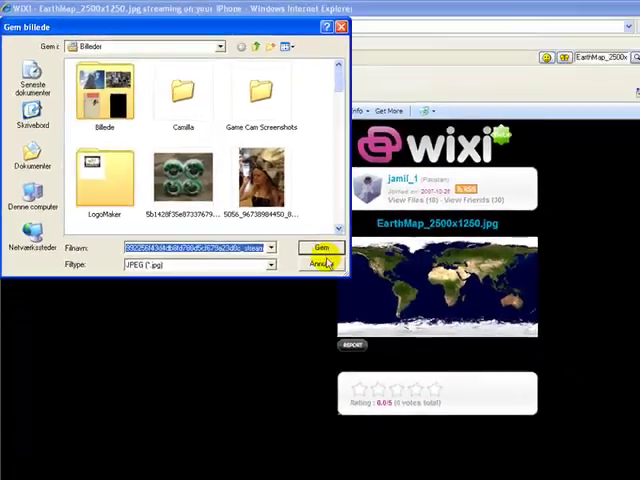
{"action": "left_click", "coordinate": [318, 264]}
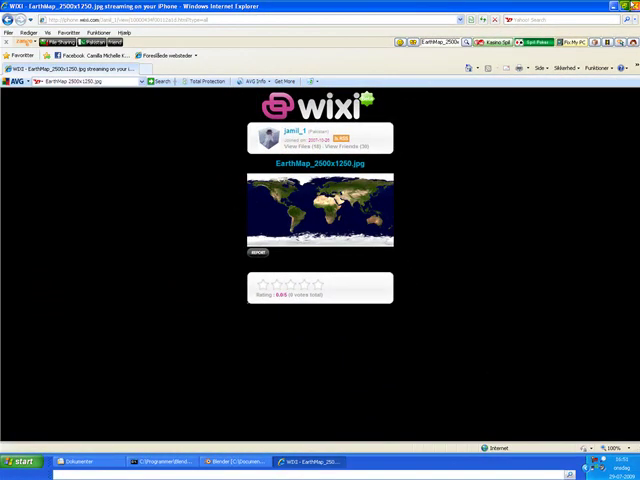